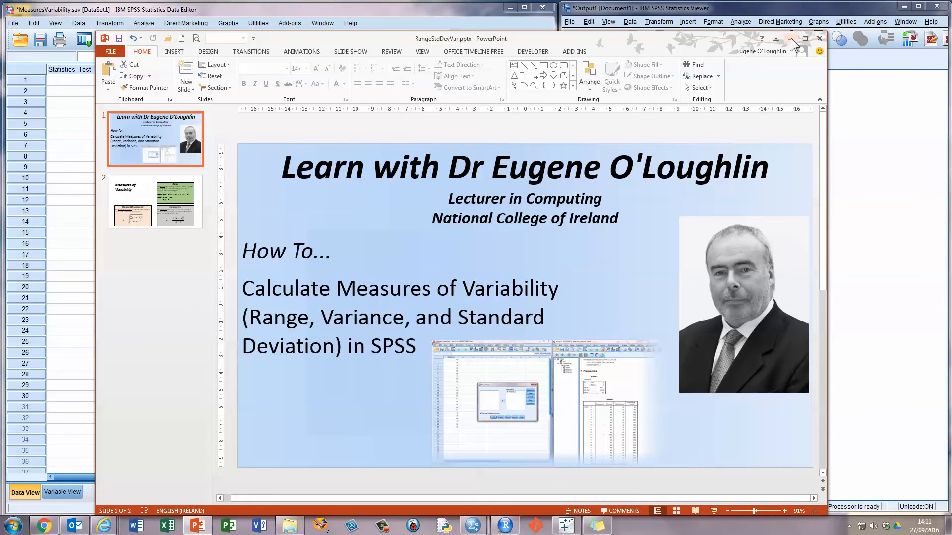
Minimize the PowerPoint title slide to bring the SPSS windows forward
left_click(804, 39)
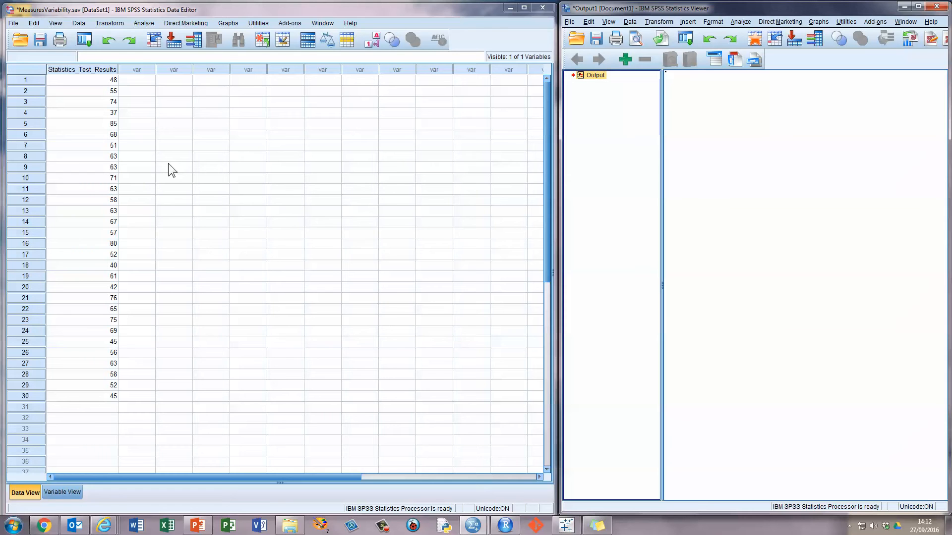
mouse_move(732, 124)
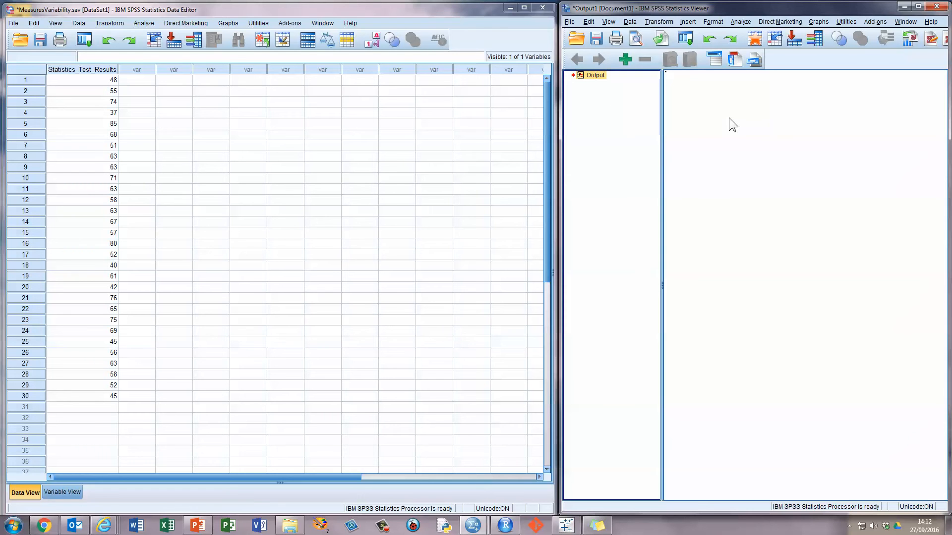
mouse_move(145, 6)
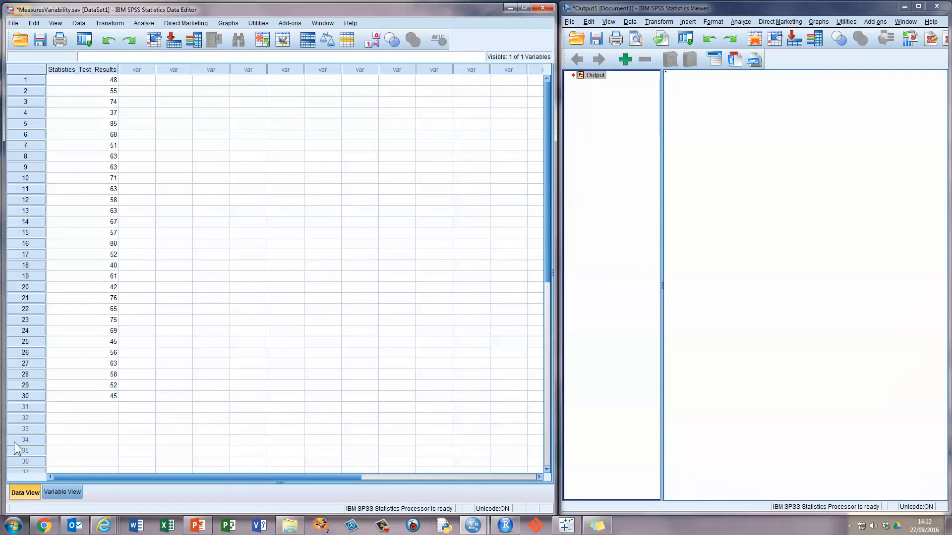
mouse_move(87, 423)
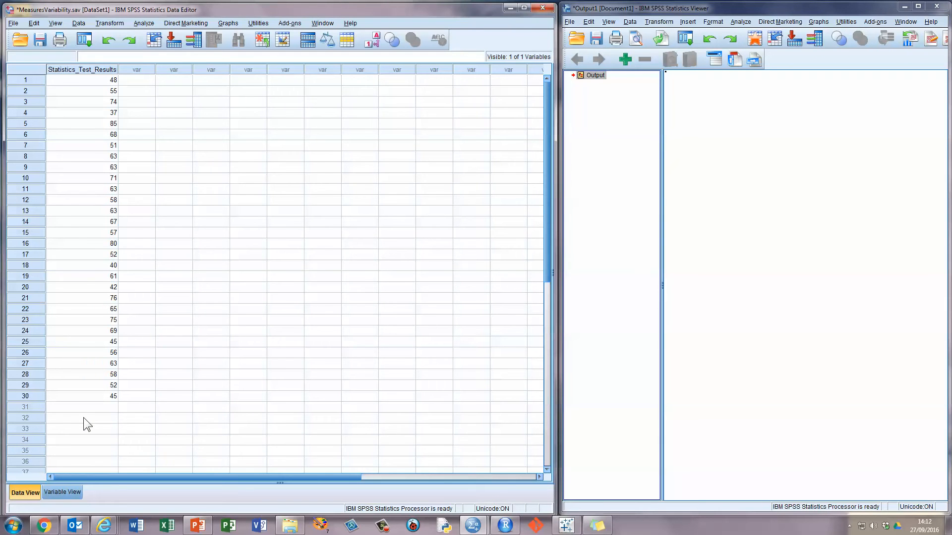
mouse_move(49, 427)
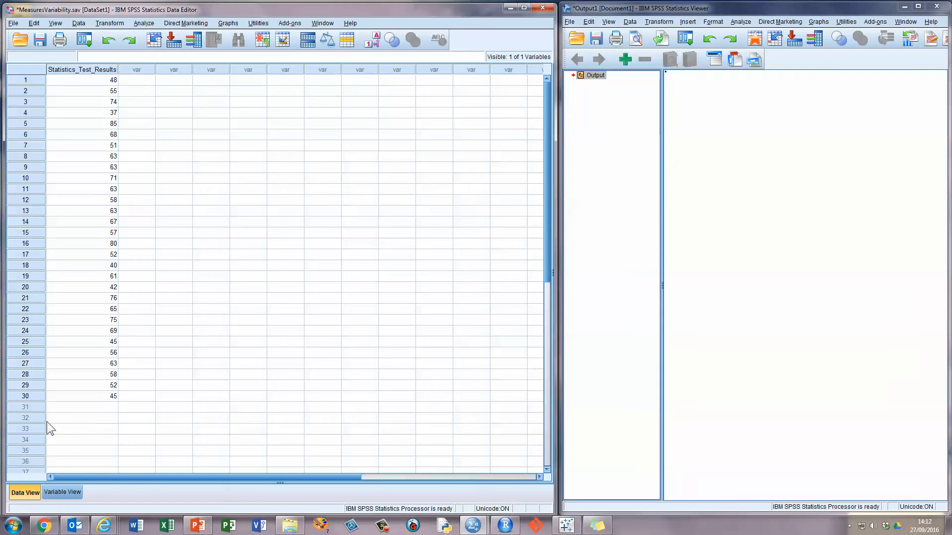
mouse_move(62, 492)
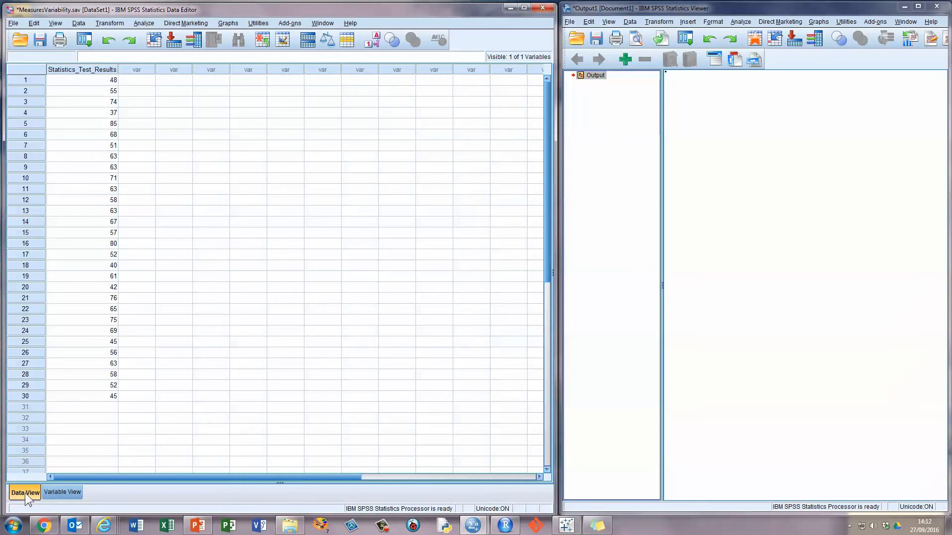
mouse_move(62, 492)
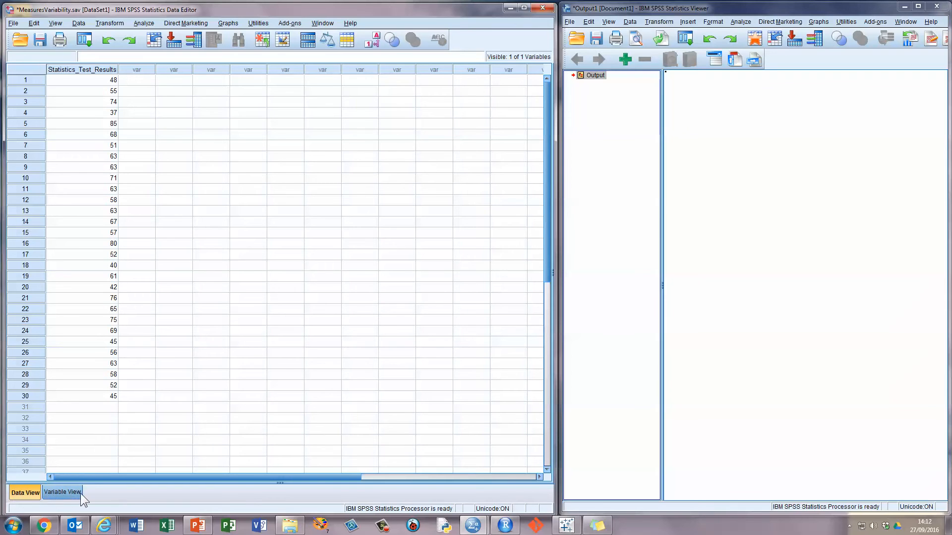
In Variable View, confirm Statistics_Test_Results is Numeric with Scale measurement, changing nothing
left_click(62, 492)
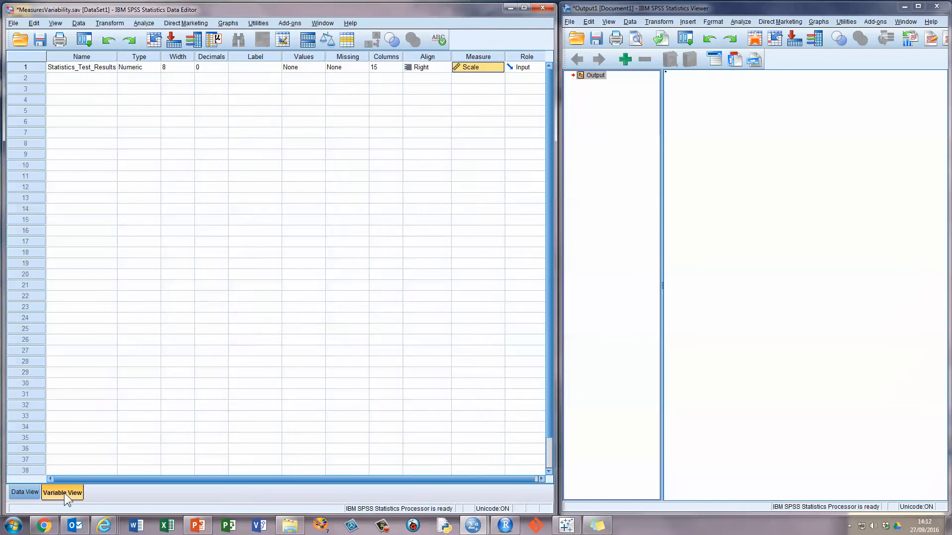
mouse_move(103, 421)
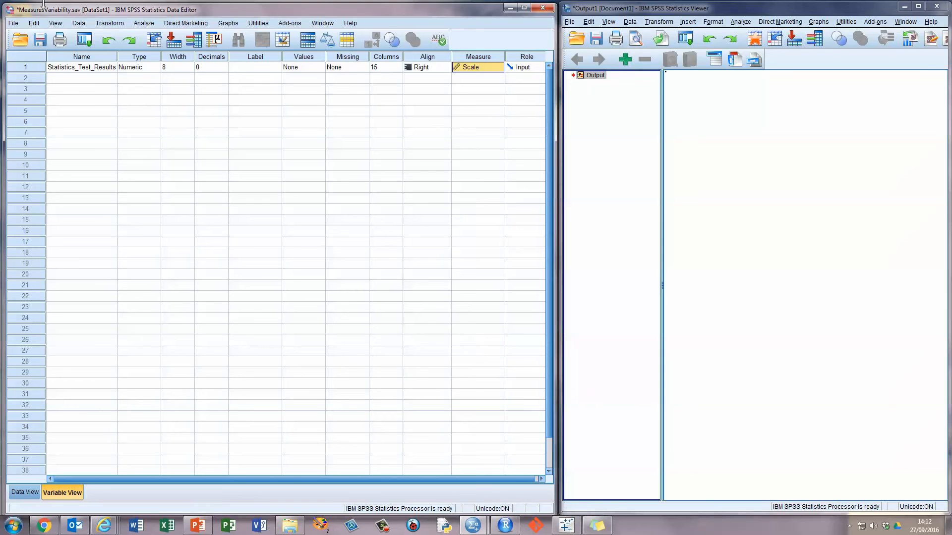
mouse_move(99, 75)
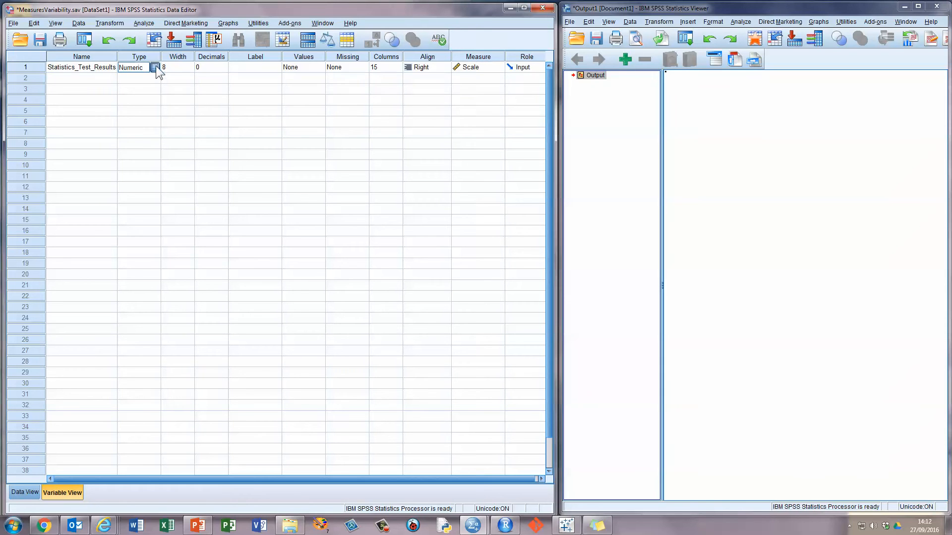
left_click(156, 67)
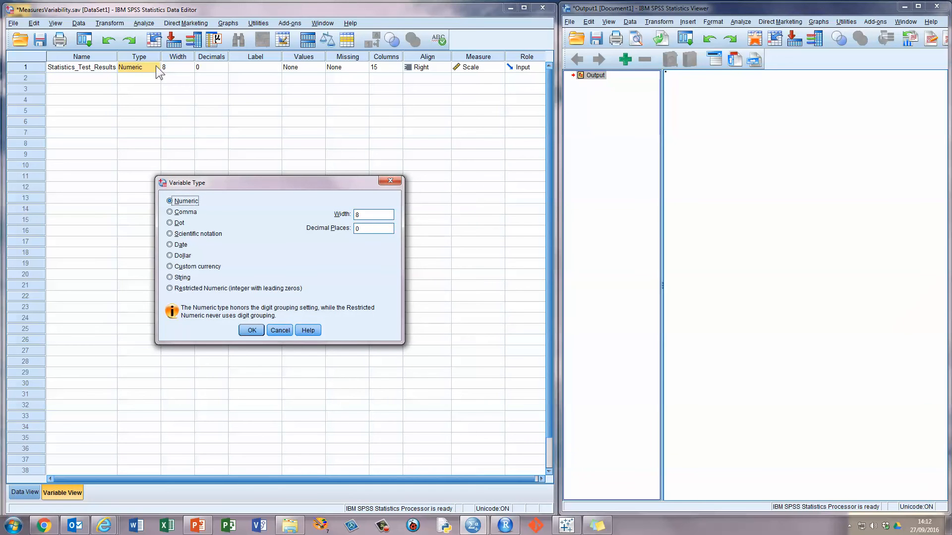
left_click(251, 330)
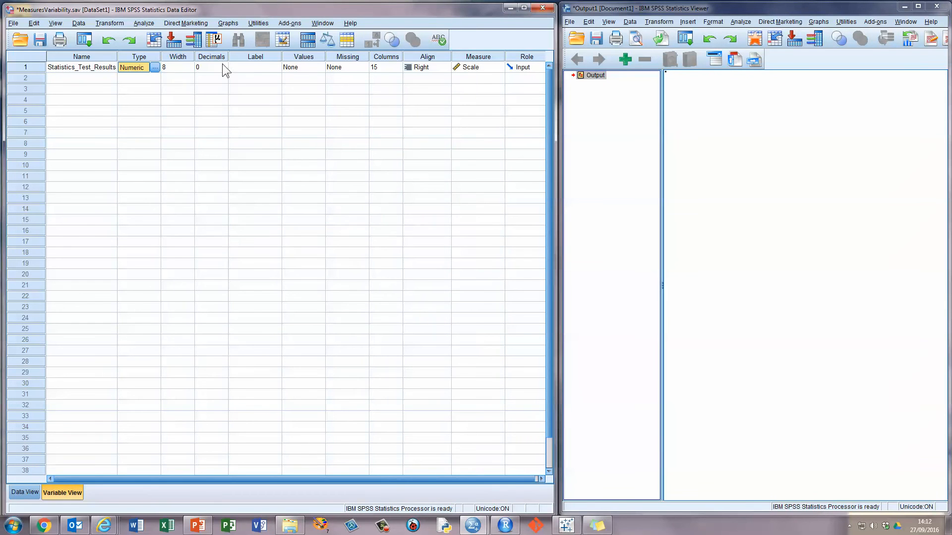
mouse_move(333, 68)
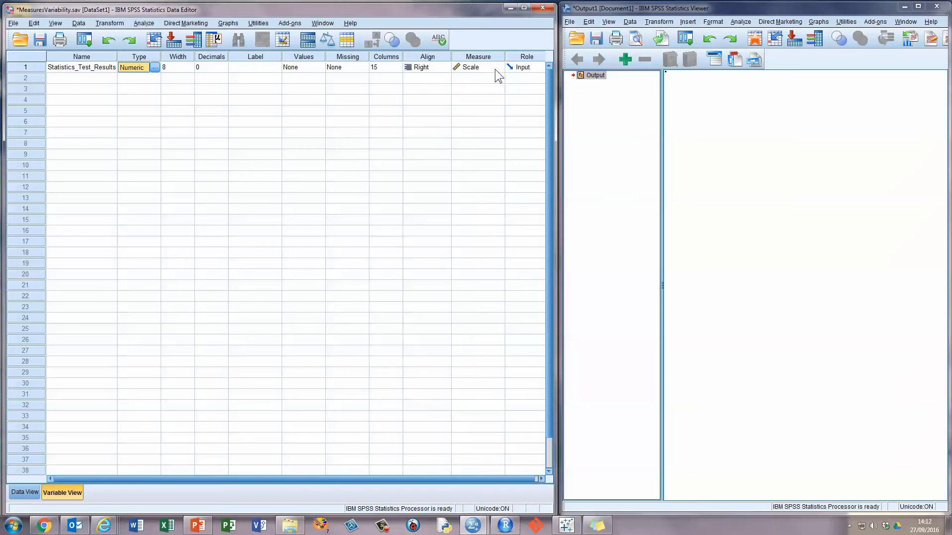
left_click(500, 67)
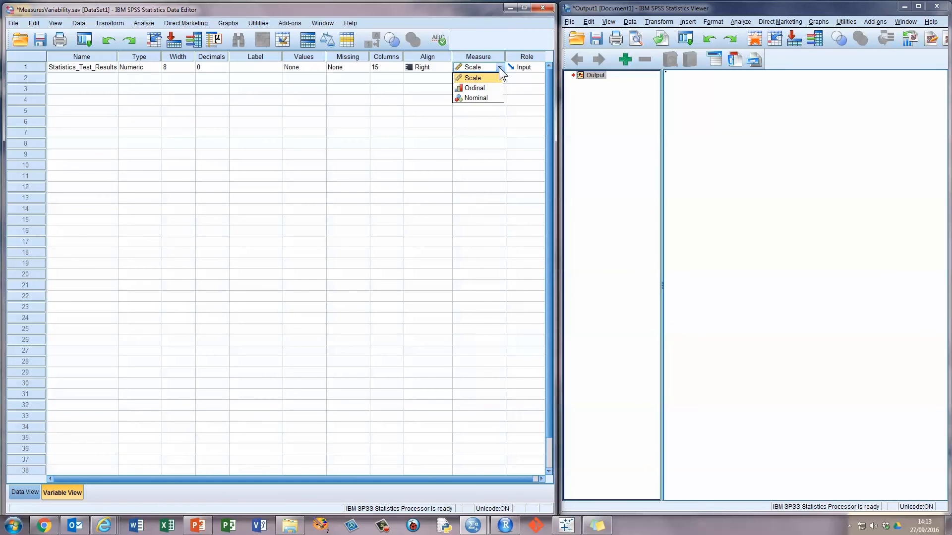
left_click(473, 67)
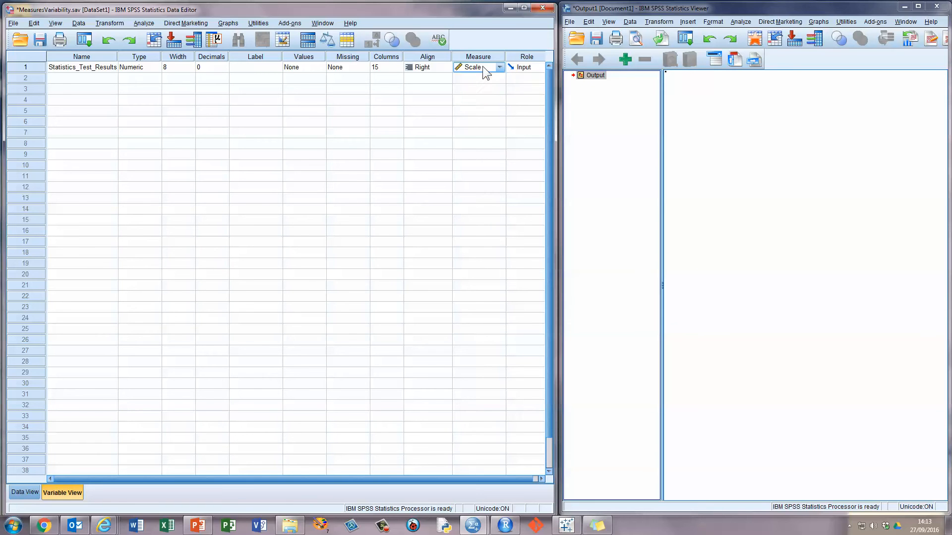
mouse_move(99, 380)
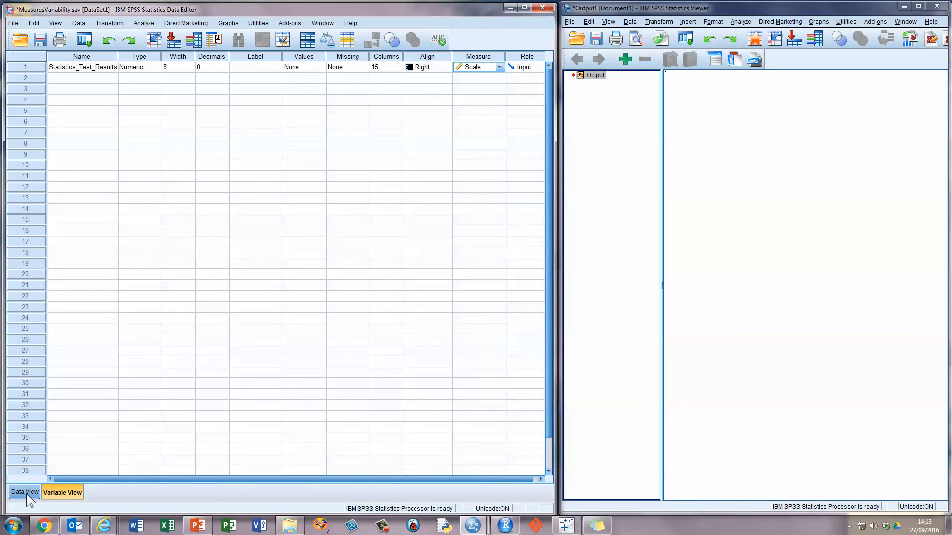
Return to the 30 test scores in Data View and browse the analysis menu
left_click(24, 492)
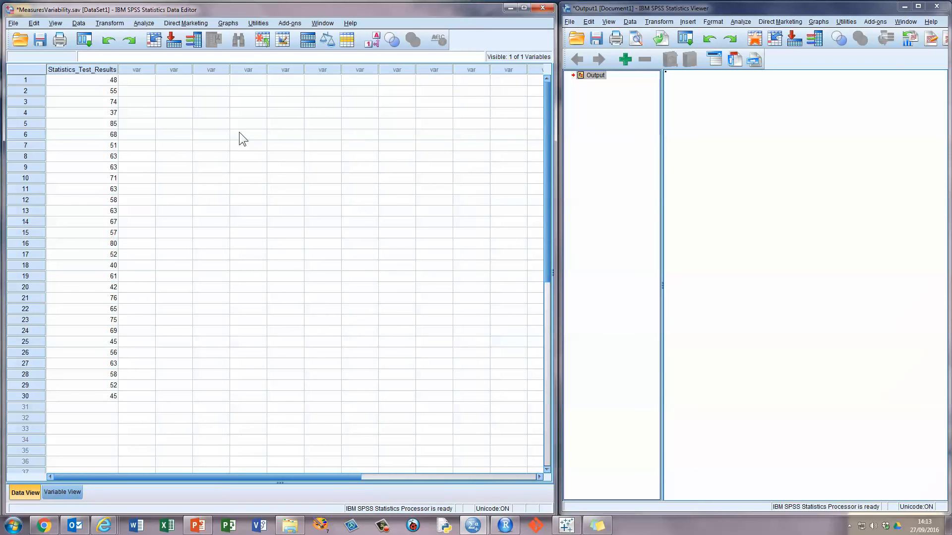
mouse_move(144, 31)
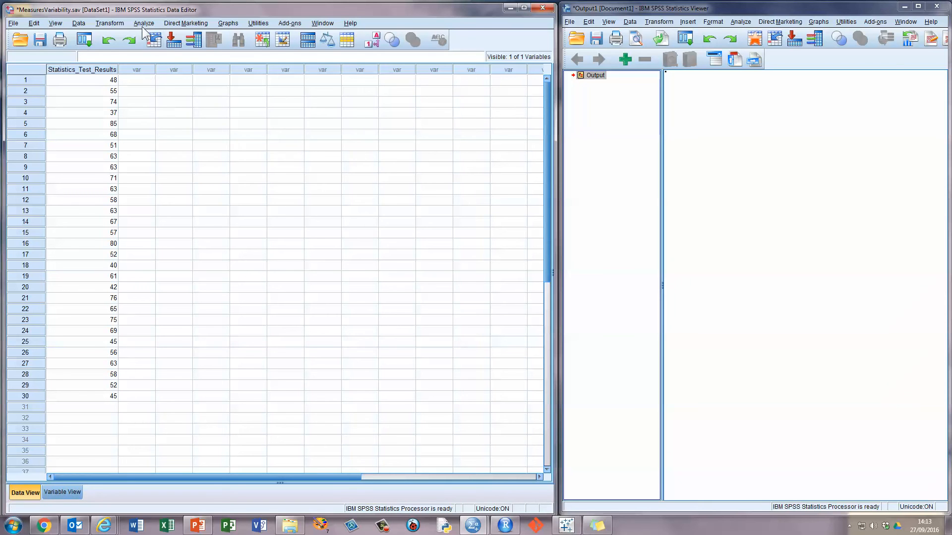
left_click(143, 24)
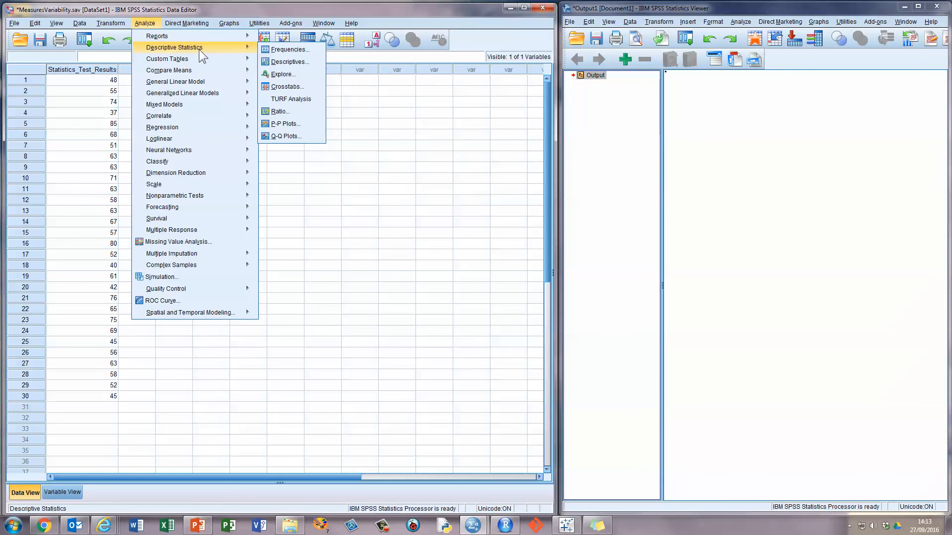
mouse_move(289, 50)
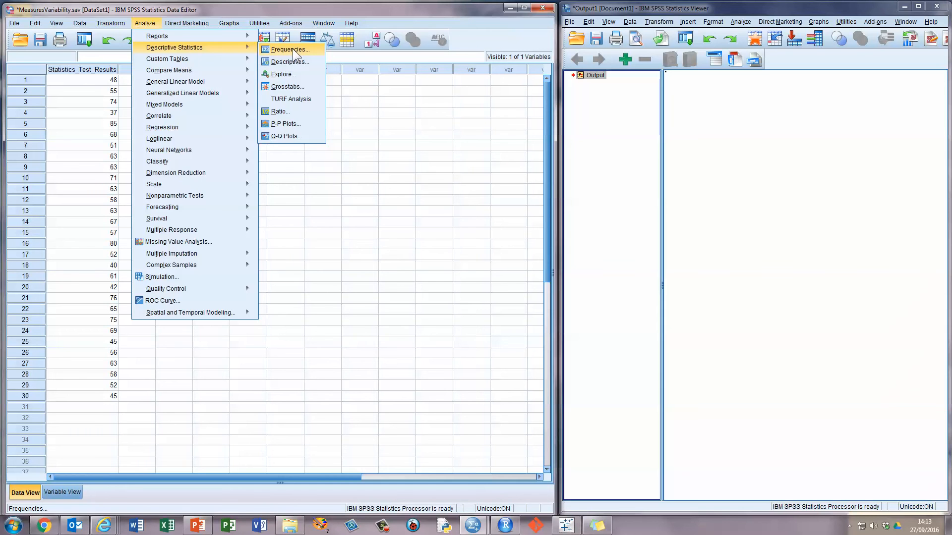
Start a Frequencies analysis with Statistics_Test_Results as the variable
left_click(289, 49)
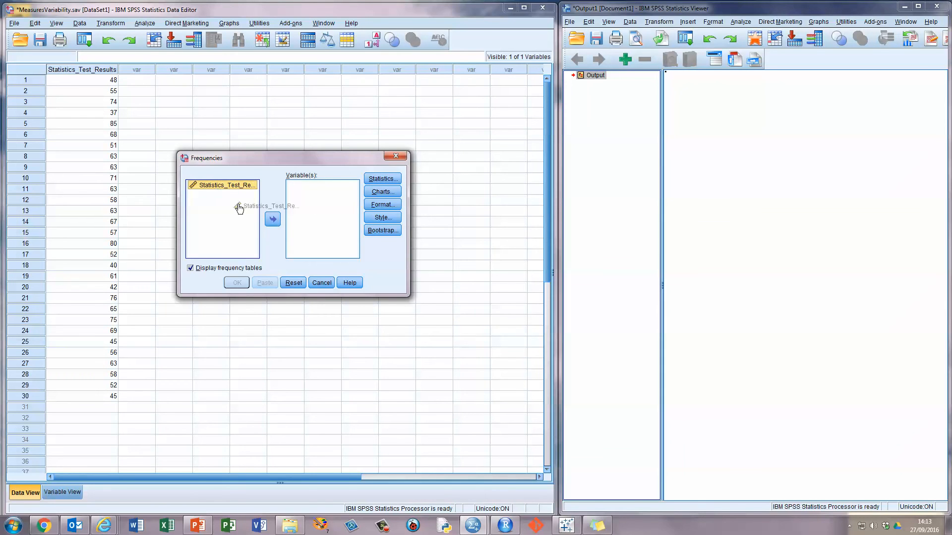
left_click(272, 219)
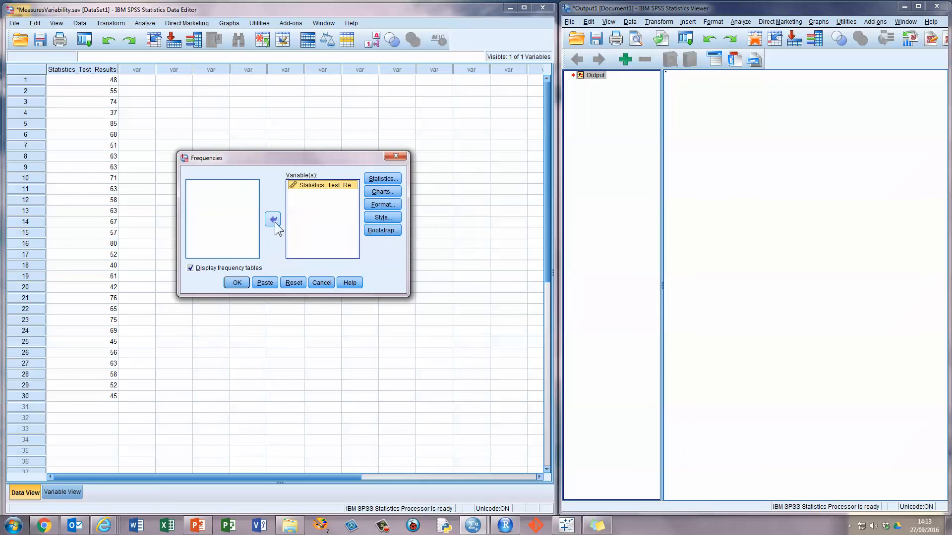
mouse_move(324, 228)
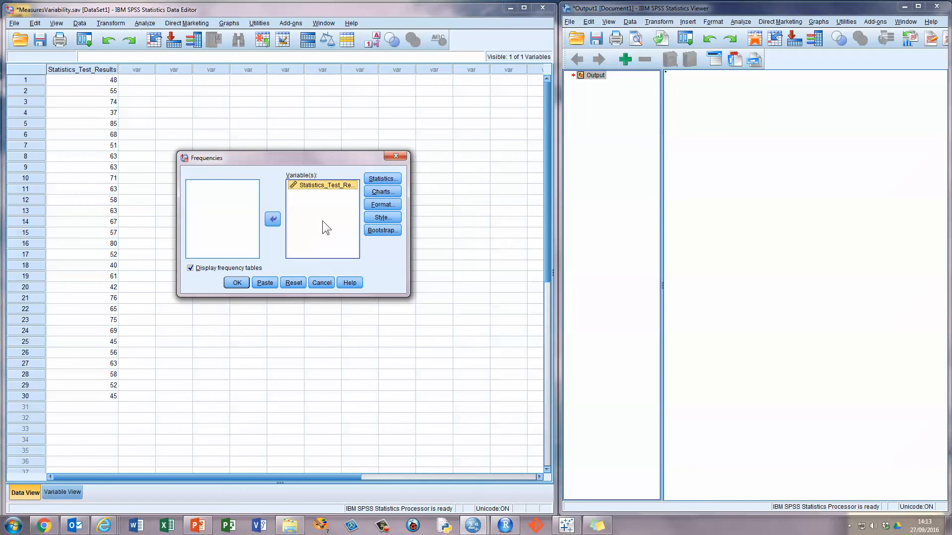
mouse_move(317, 224)
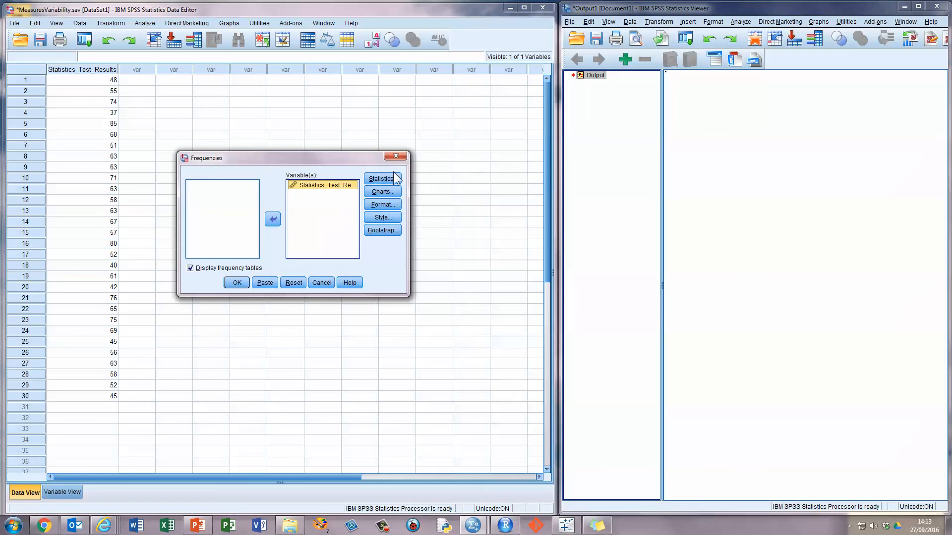
mouse_move(381, 179)
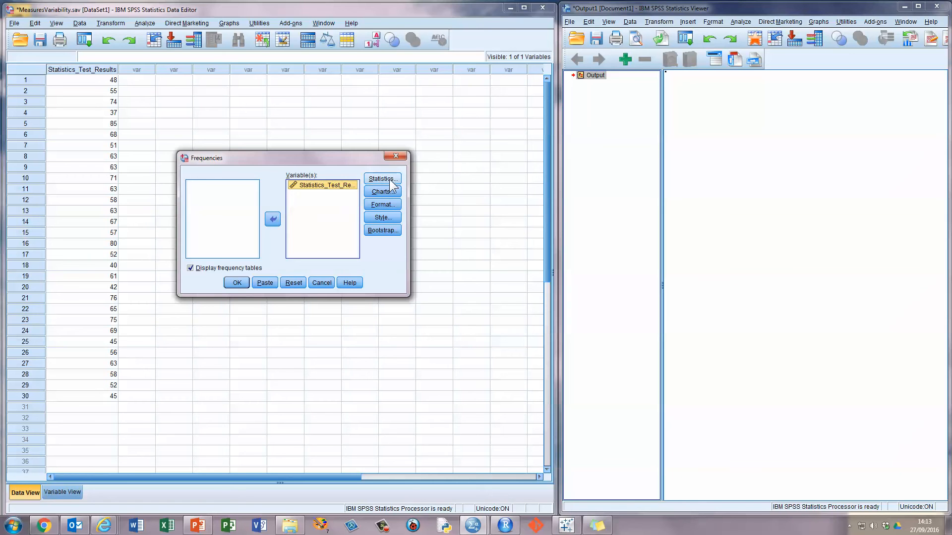
Request standard deviation, variance and range, then run Frequencies (SD 12.037, variance 144.892, range 48)
left_click(382, 178)
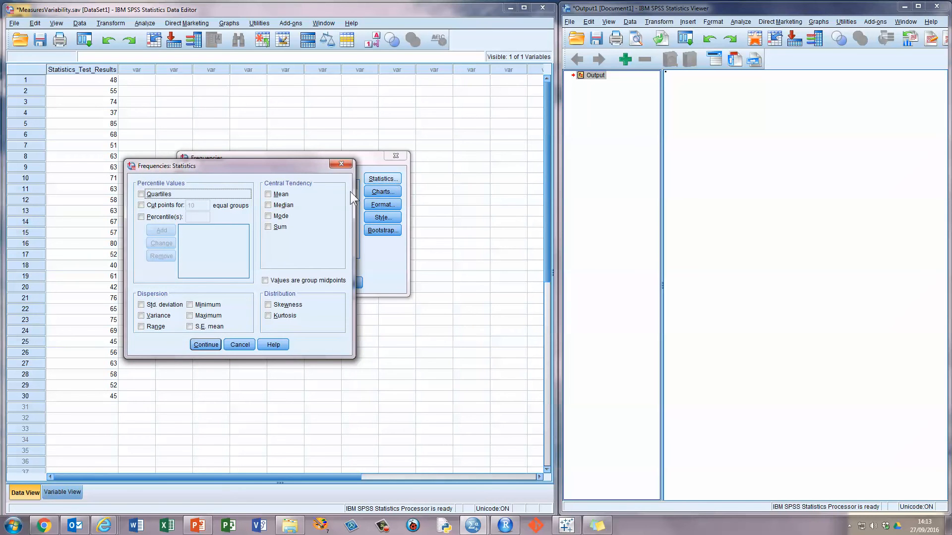
mouse_move(164, 295)
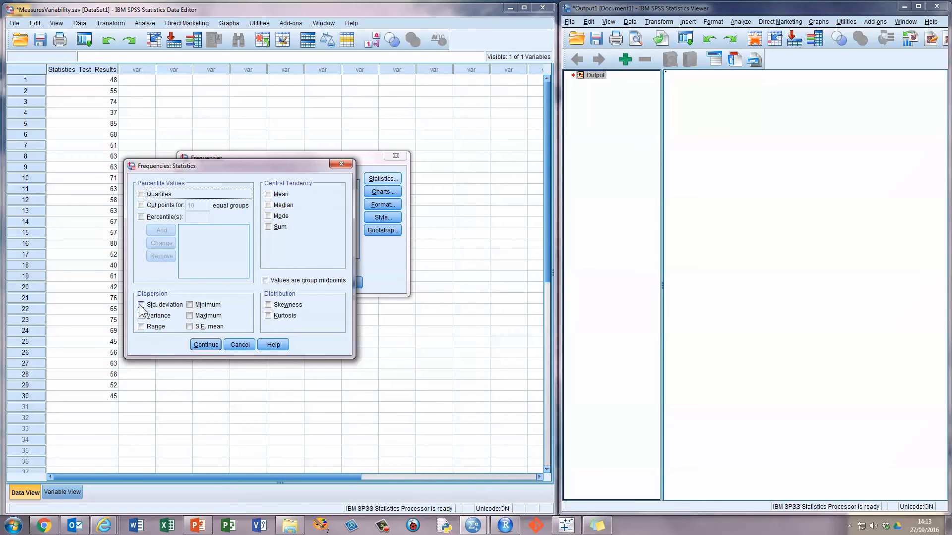
left_click(141, 304)
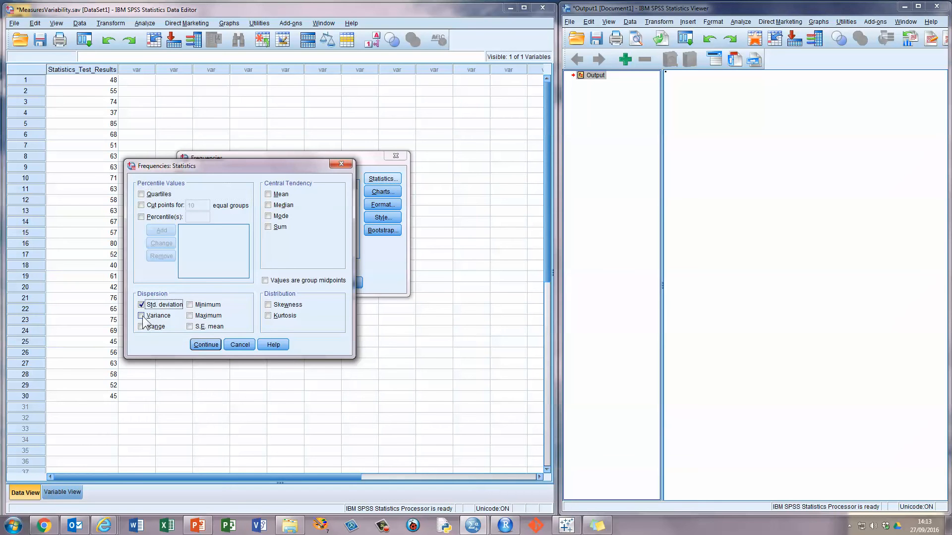
left_click(142, 326)
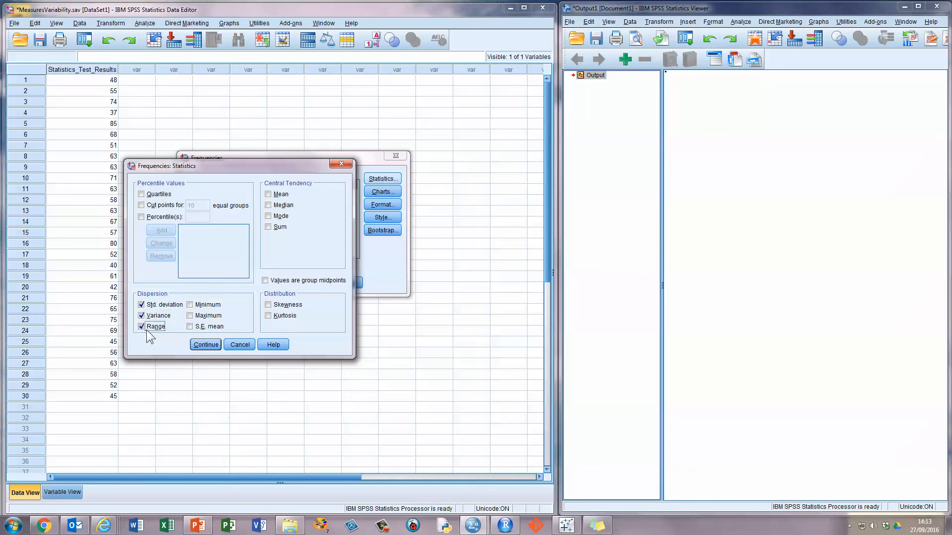
mouse_move(173, 336)
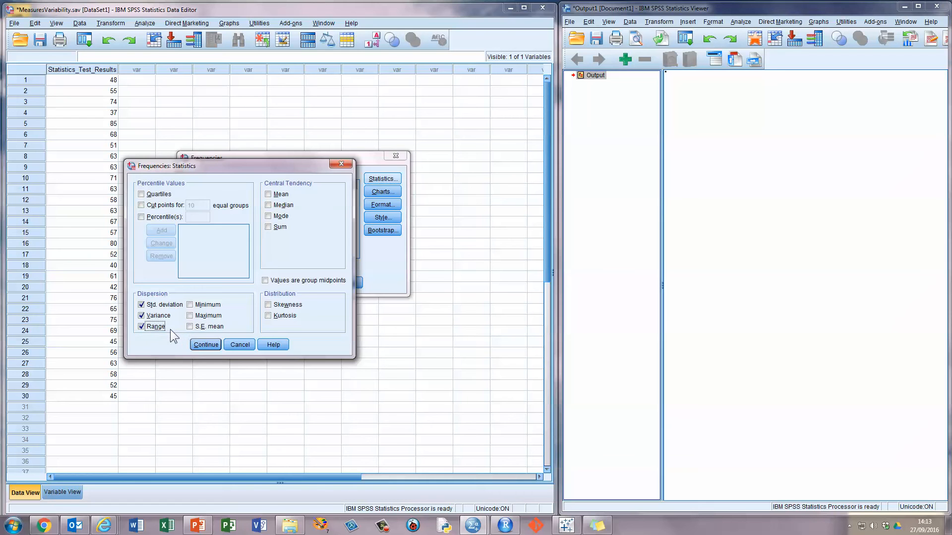
mouse_move(256, 268)
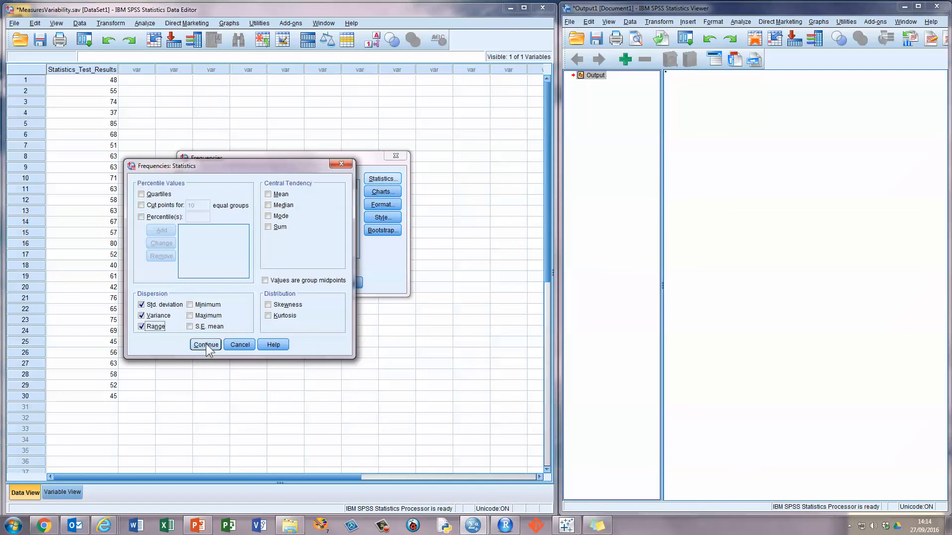
left_click(205, 344)
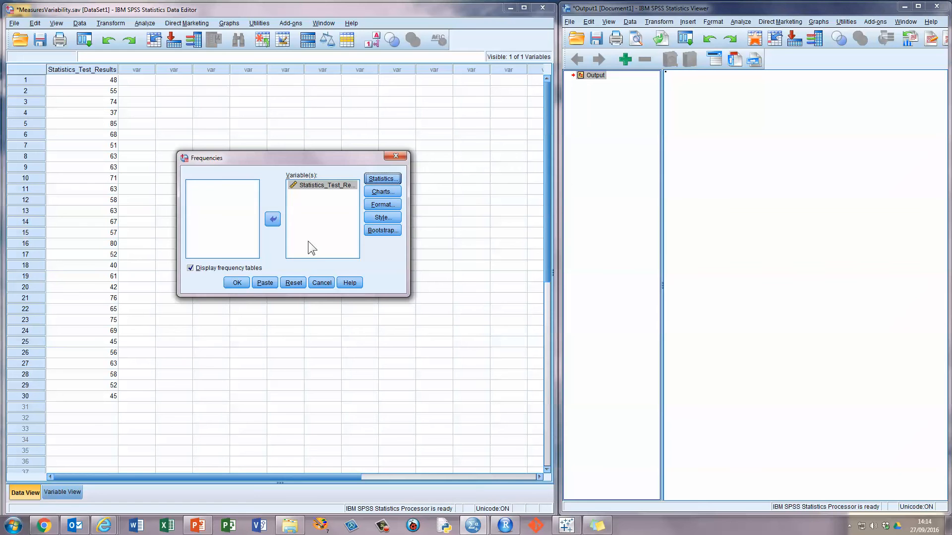
left_click(237, 282)
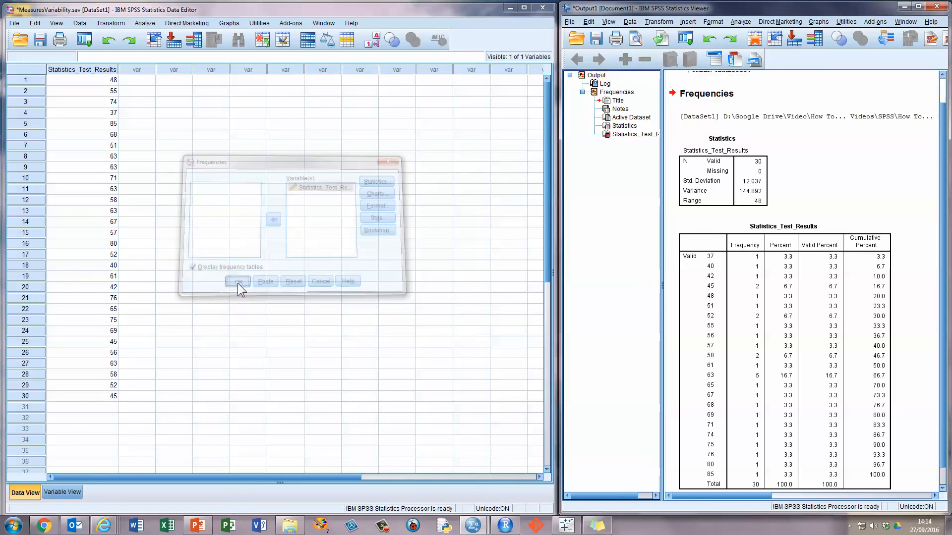
left_click(237, 281)
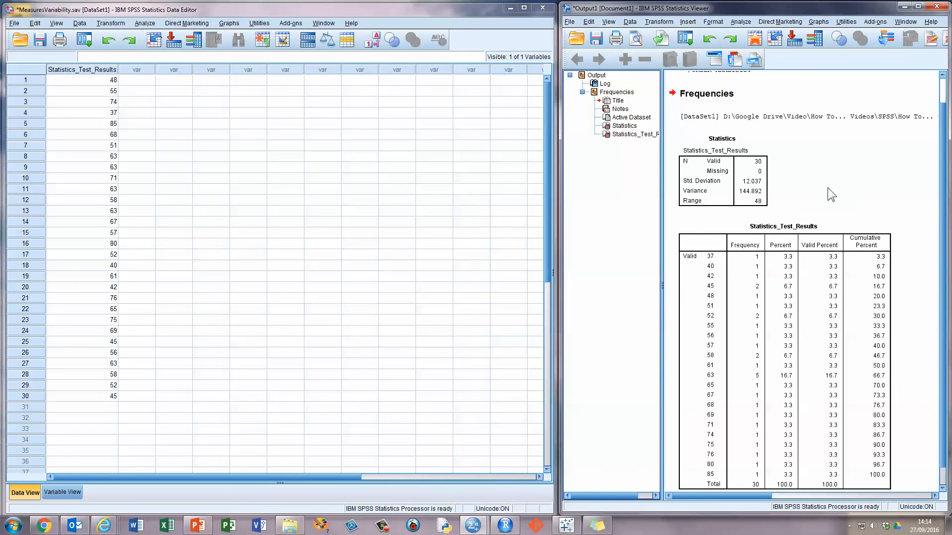
mouse_move(780, 181)
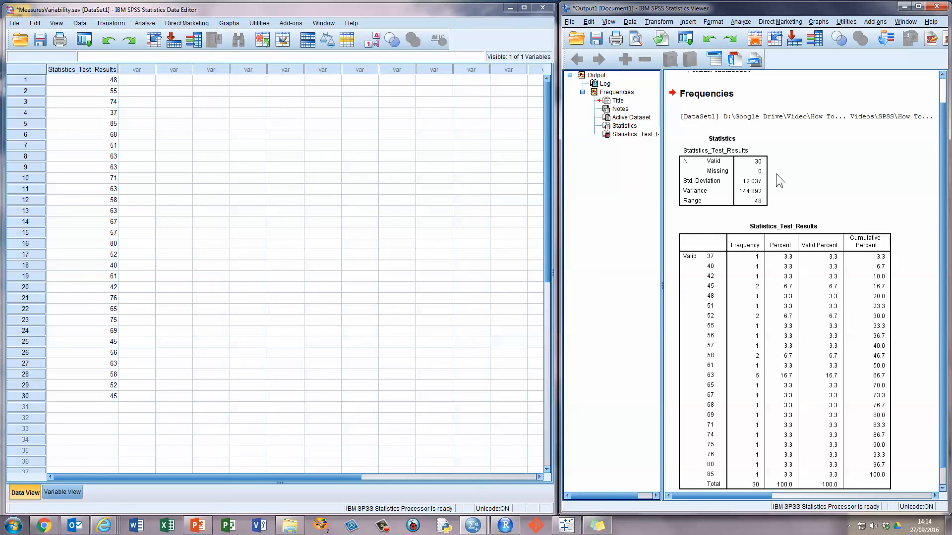
mouse_move(229, 220)
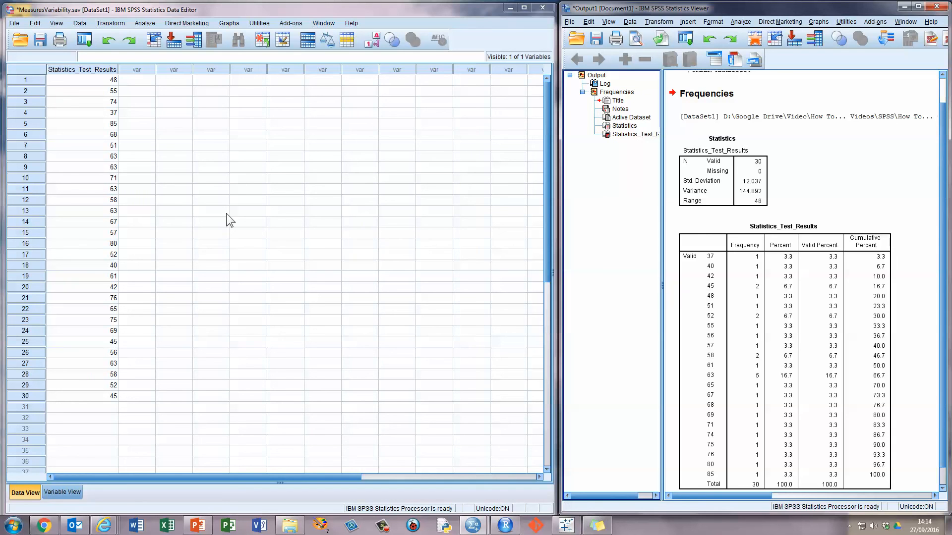
mouse_move(286, 222)
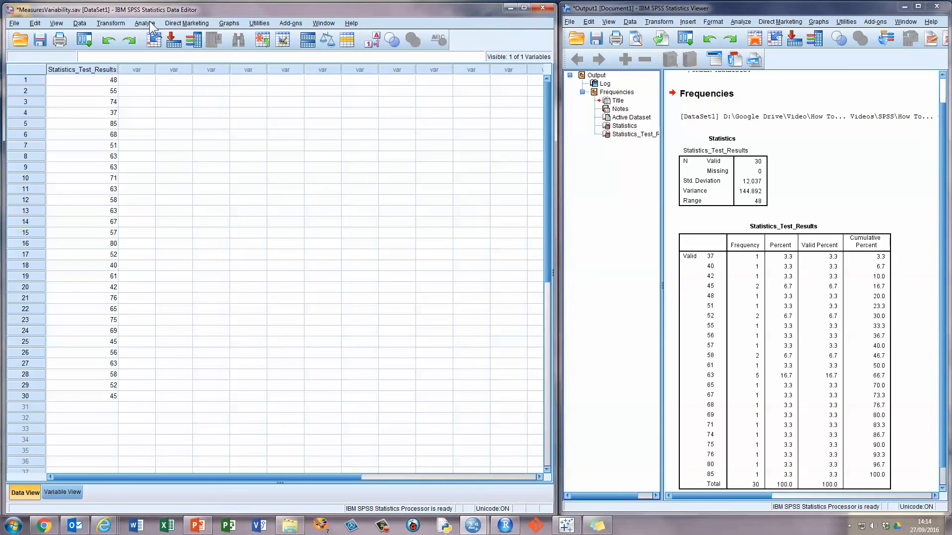
Reopen Frequencies for Statistics_Test_Results and bring up its Charts options
left_click(145, 23)
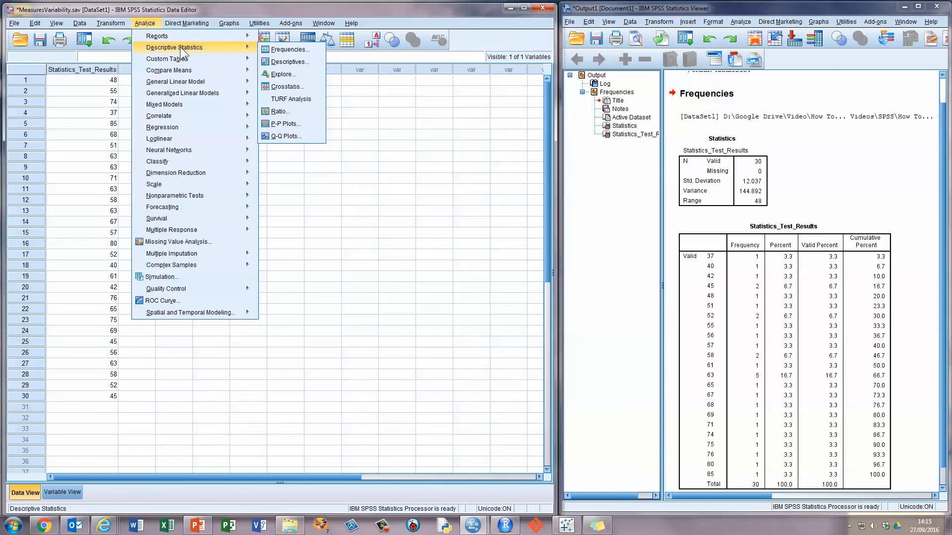
mouse_move(289, 49)
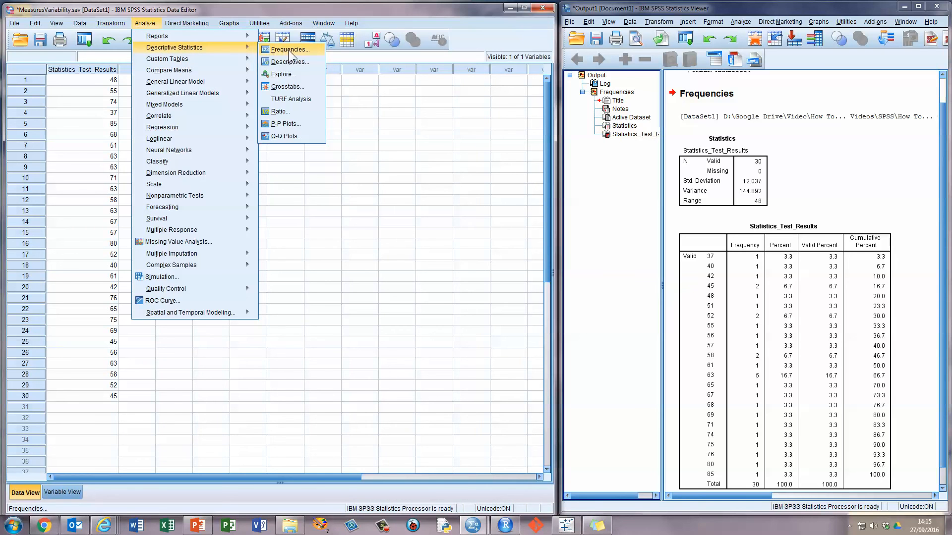
left_click(289, 49)
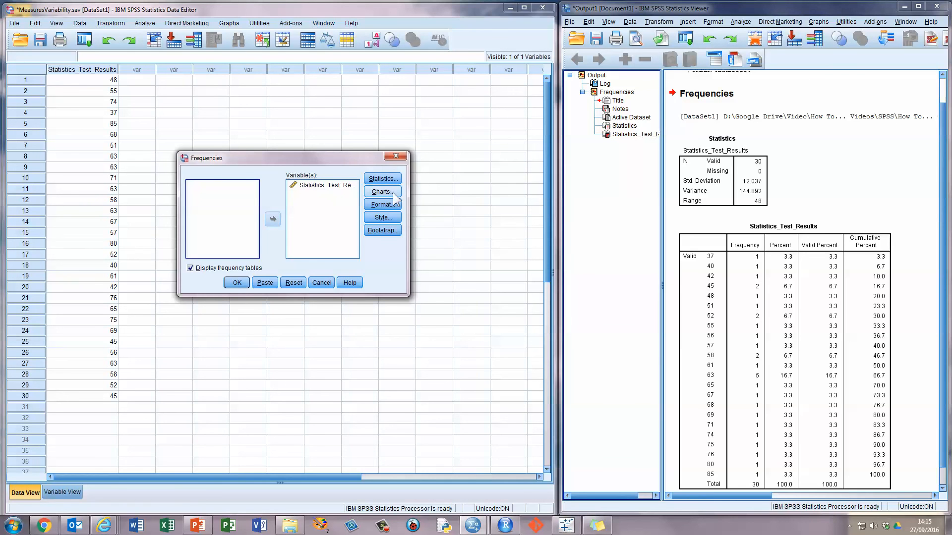
left_click(382, 191)
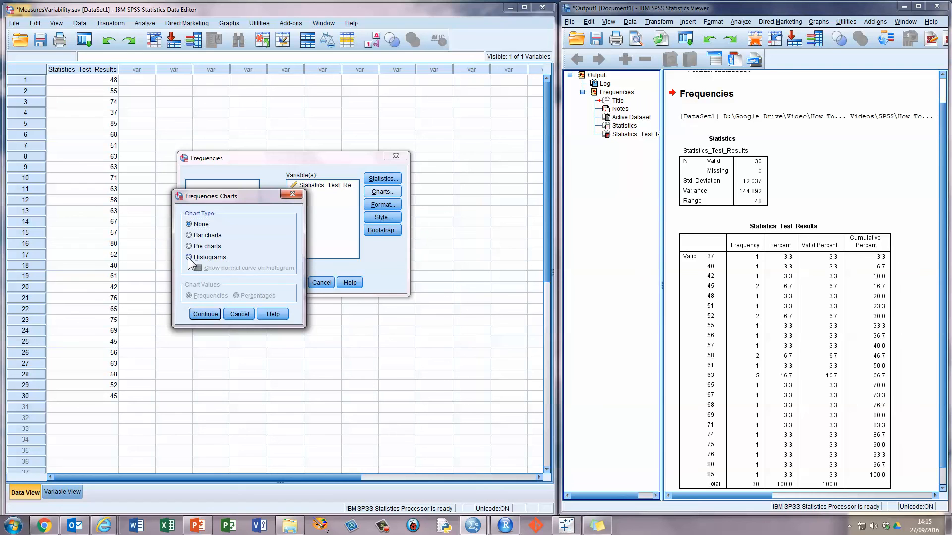
Choose Histograms with Show normal curve and rerun the Frequencies analysis
left_click(189, 257)
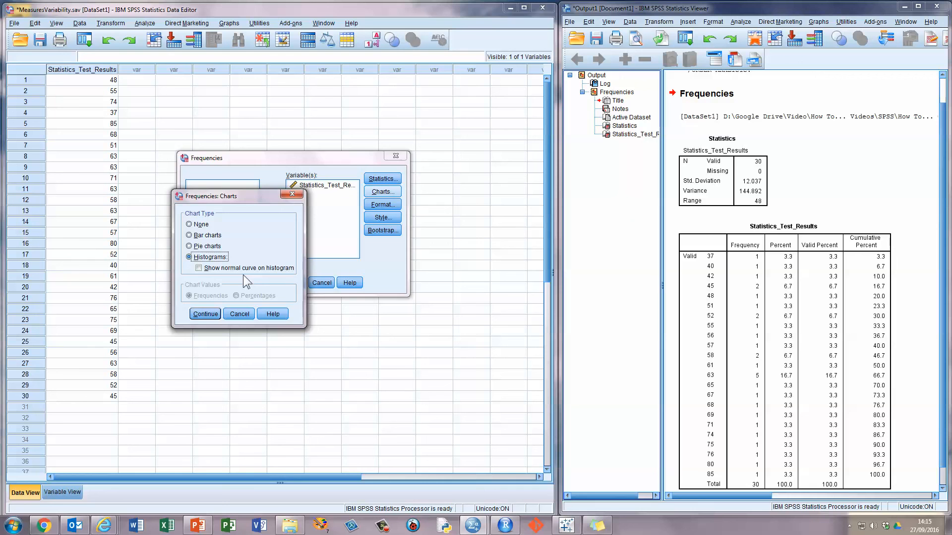
mouse_move(199, 268)
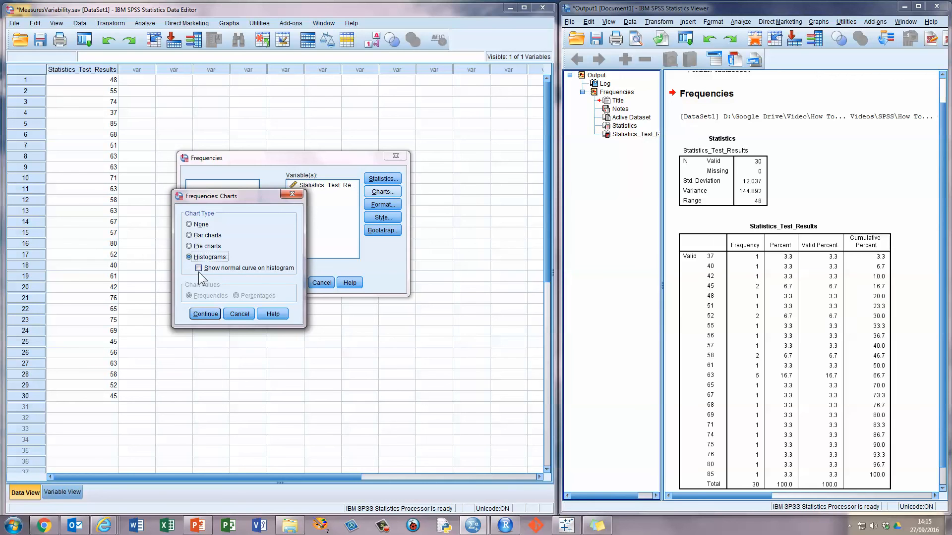
left_click(199, 267)
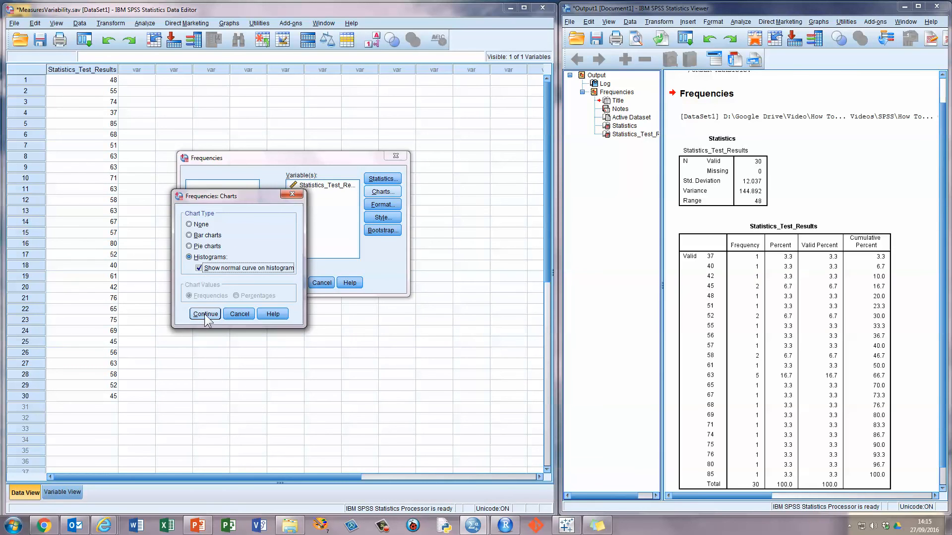
left_click(205, 314)
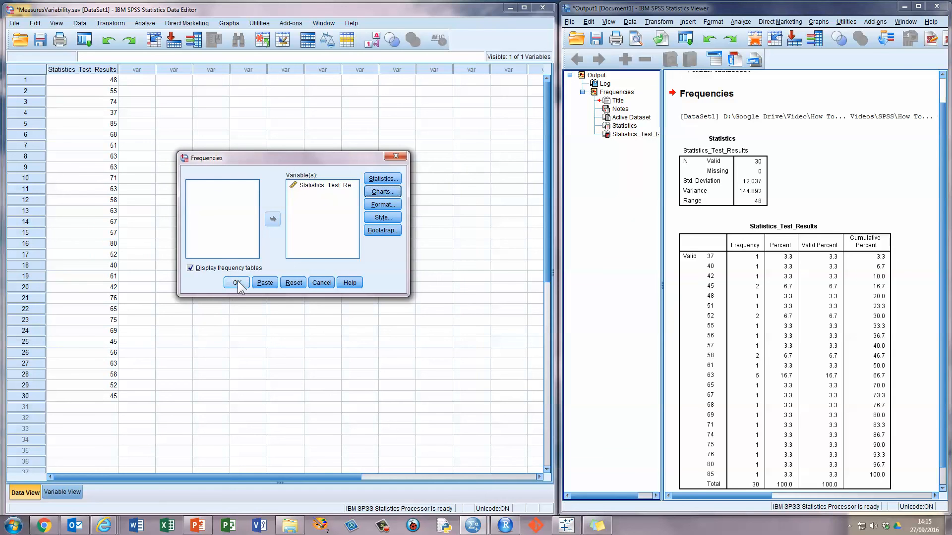
left_click(236, 282)
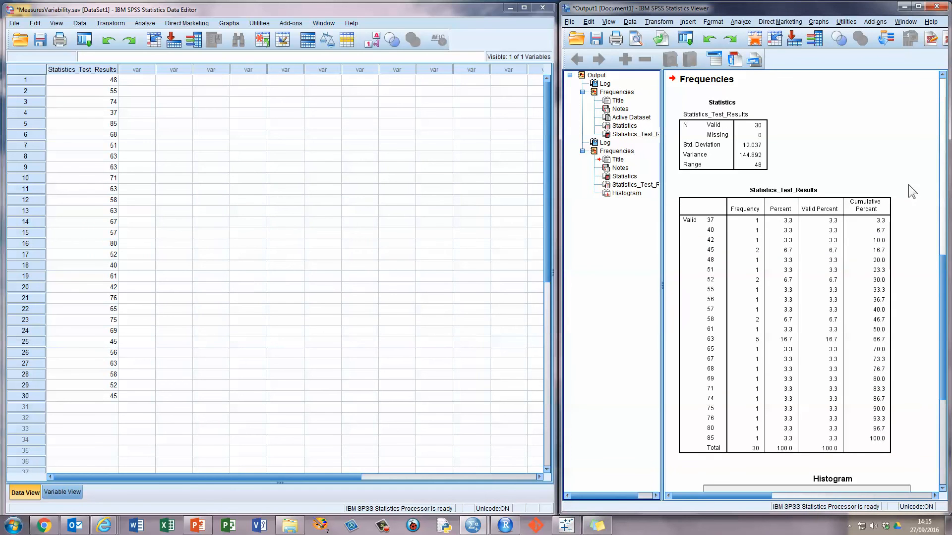
mouse_move(810, 149)
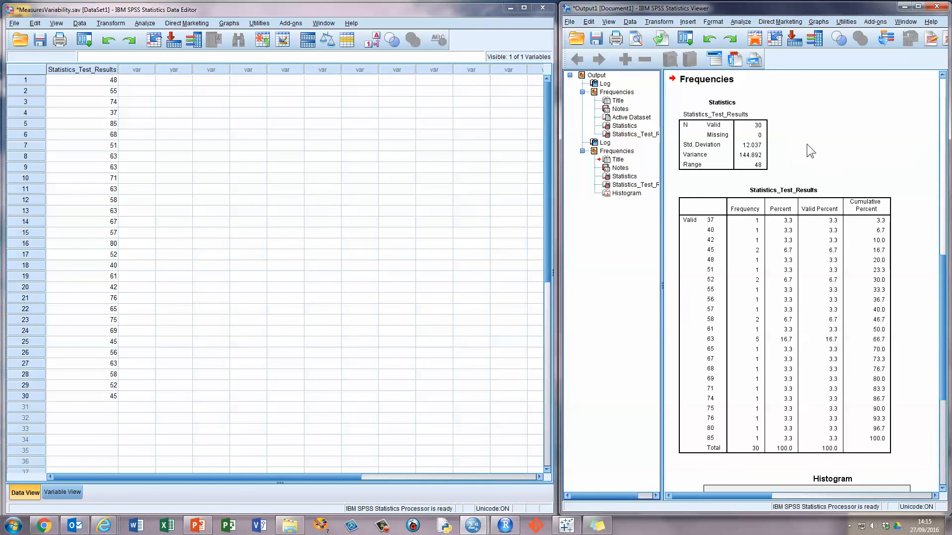
mouse_move(823, 150)
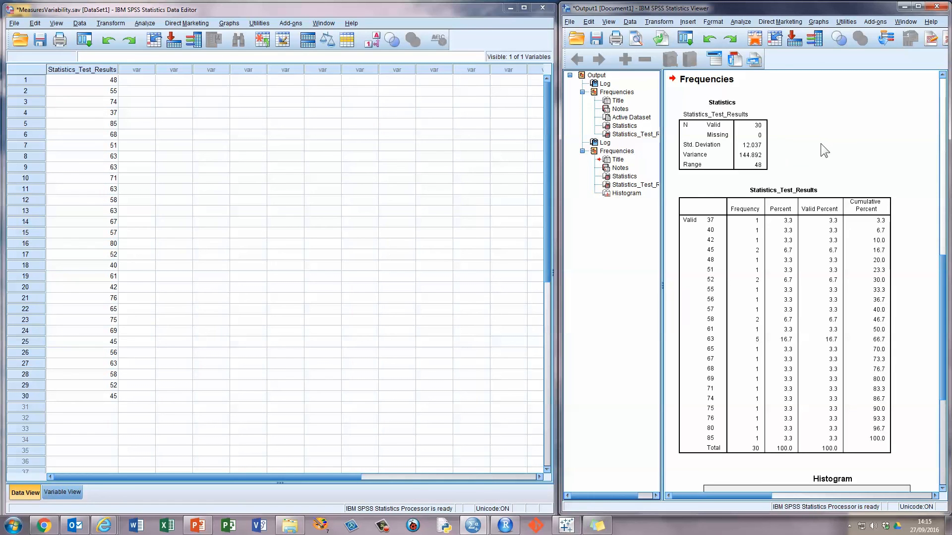
mouse_move(787, 149)
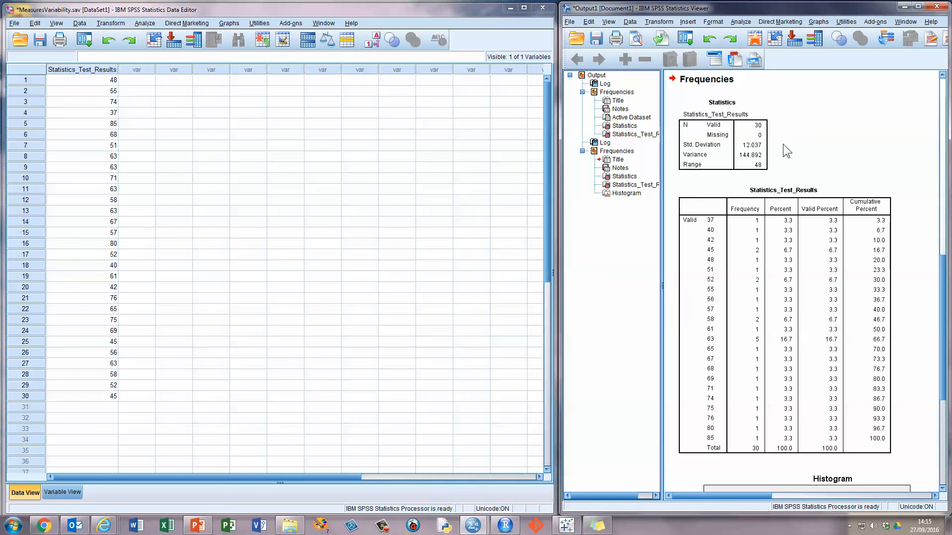
mouse_move(940, 232)
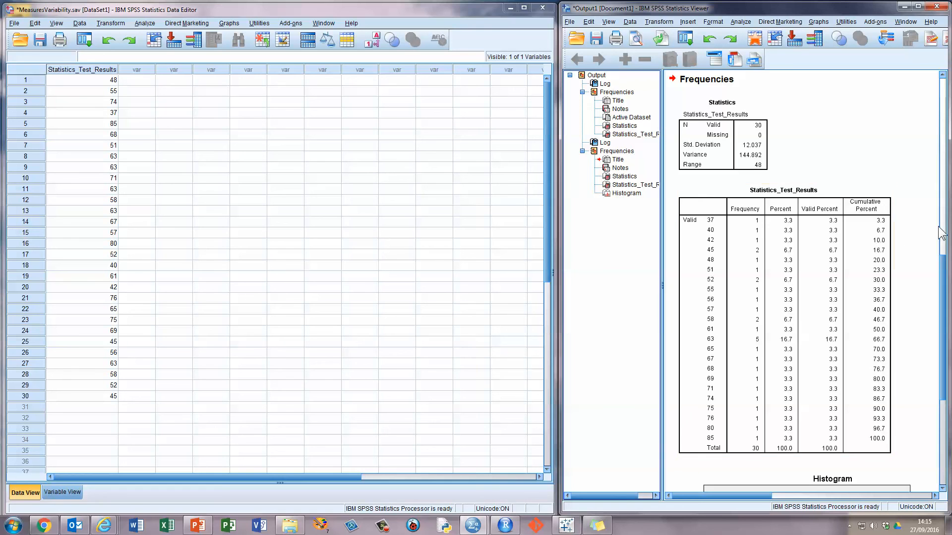
scroll("down", 3)
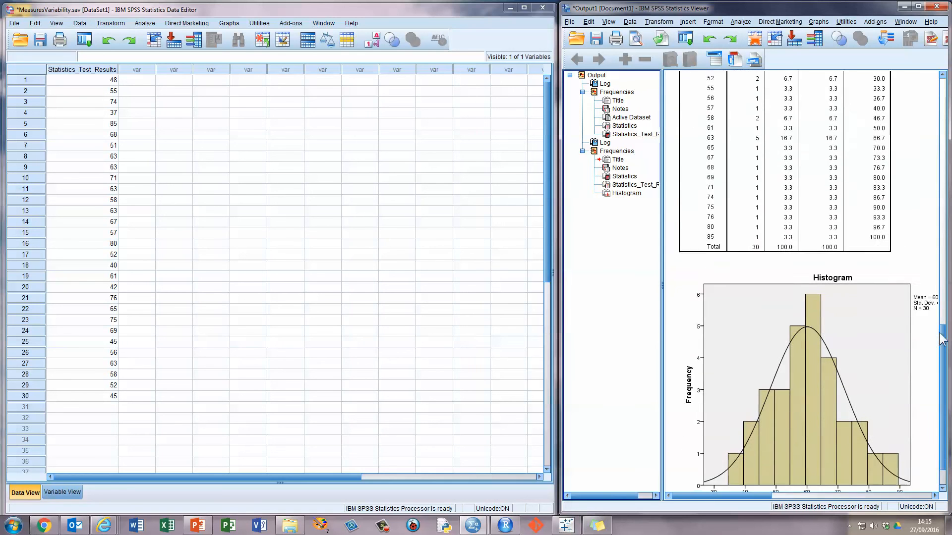
Scroll the output to view the histogram (Mean 60.07, Std. Dev. 12.037, N 30)
scroll("down", 3)
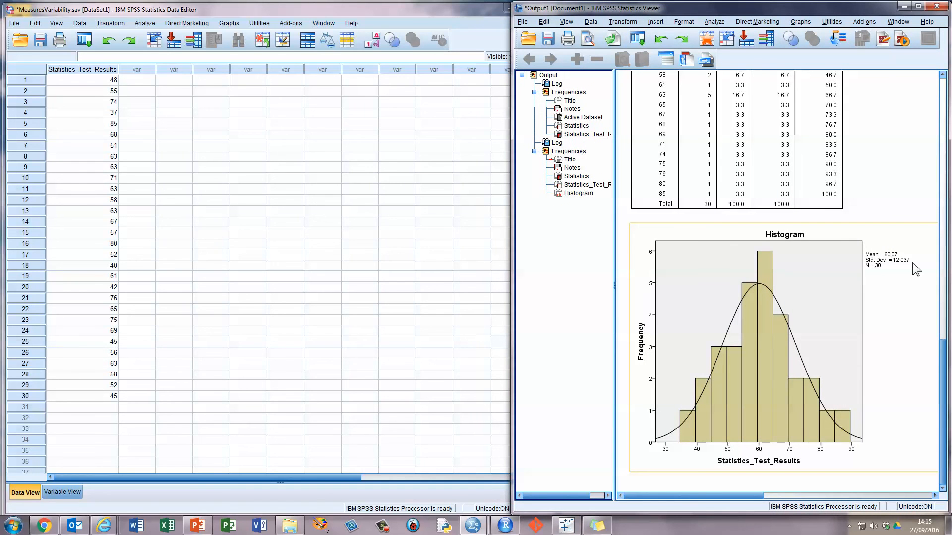
mouse_move(886, 278)
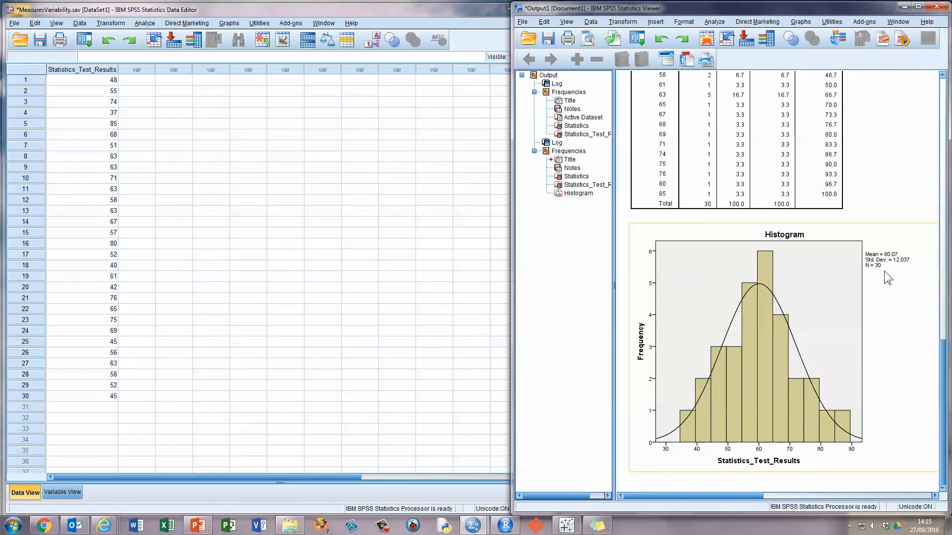
mouse_move(892, 395)
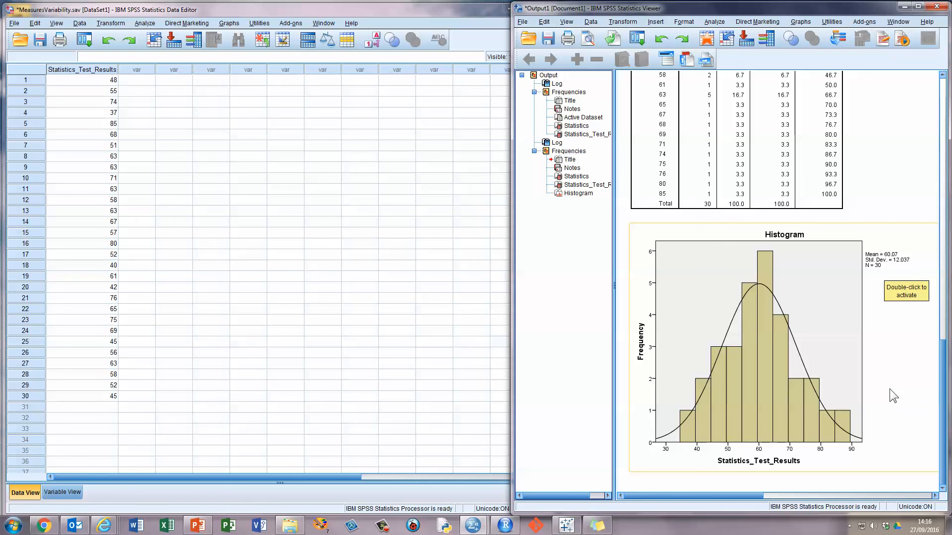
mouse_move(892, 395)
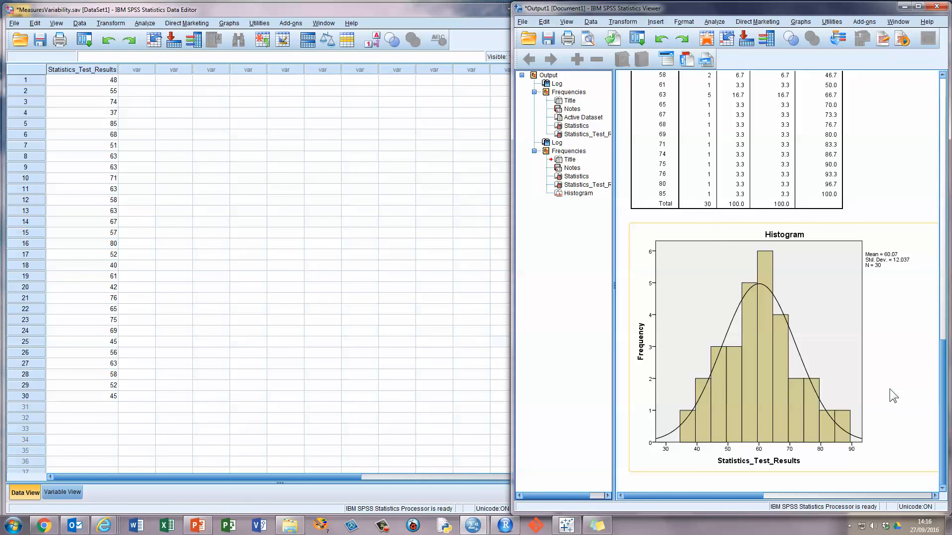